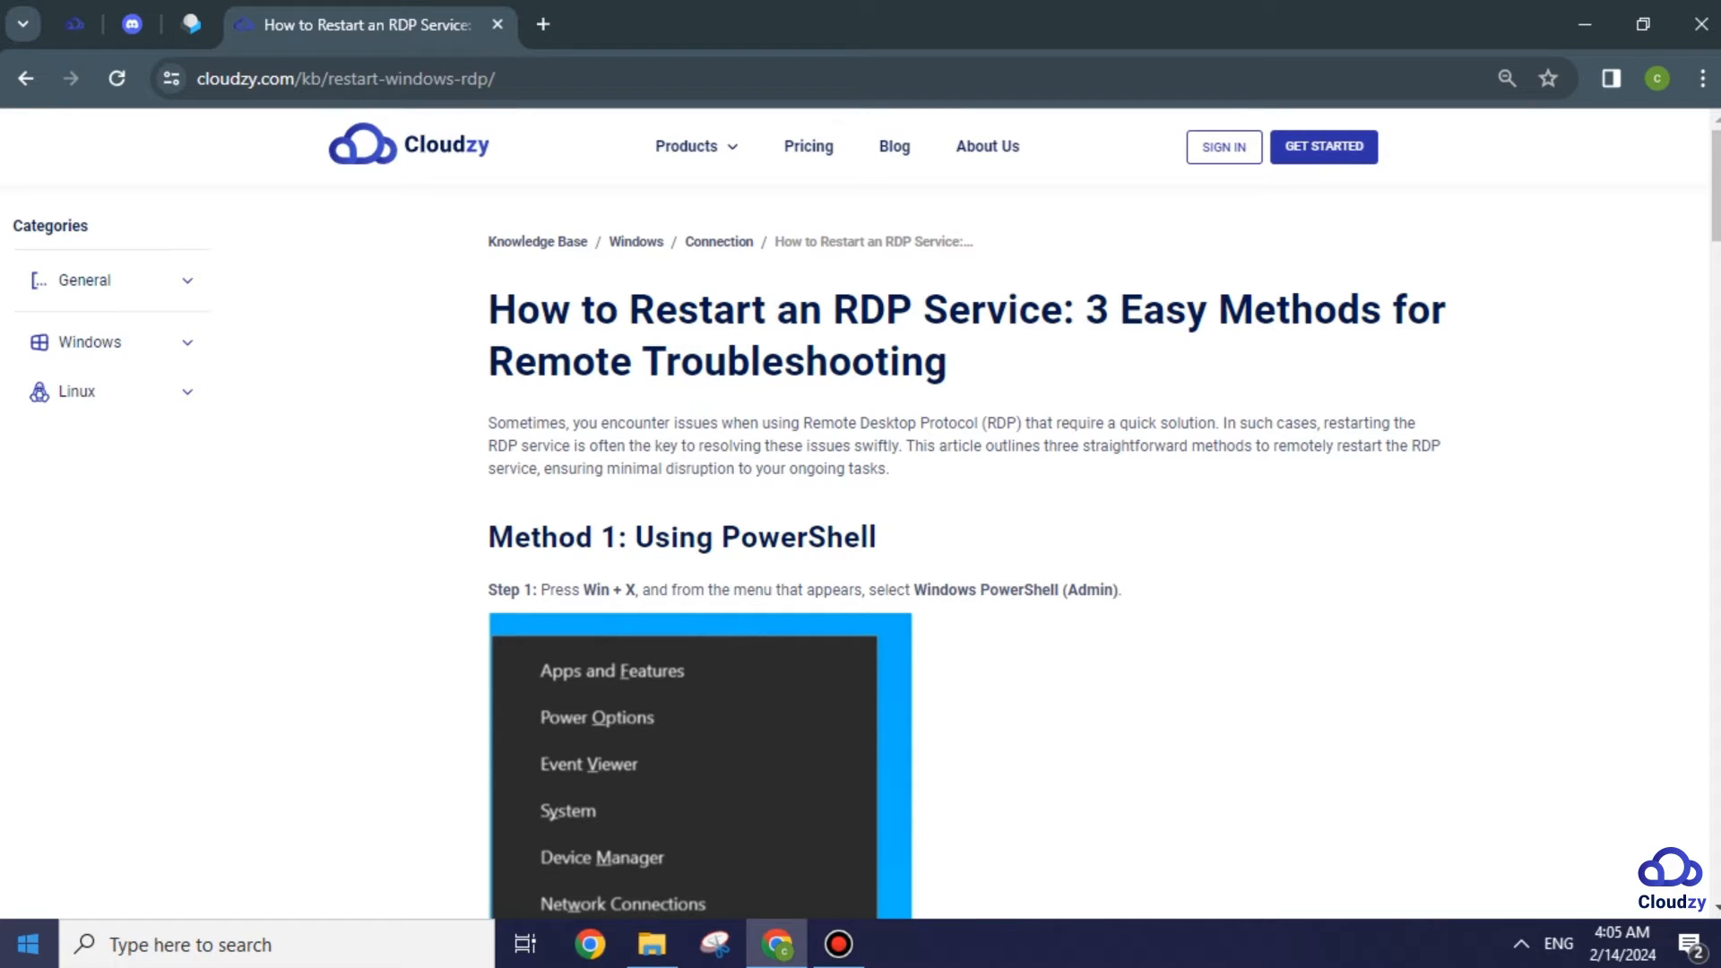
mouse_move(29, 945)
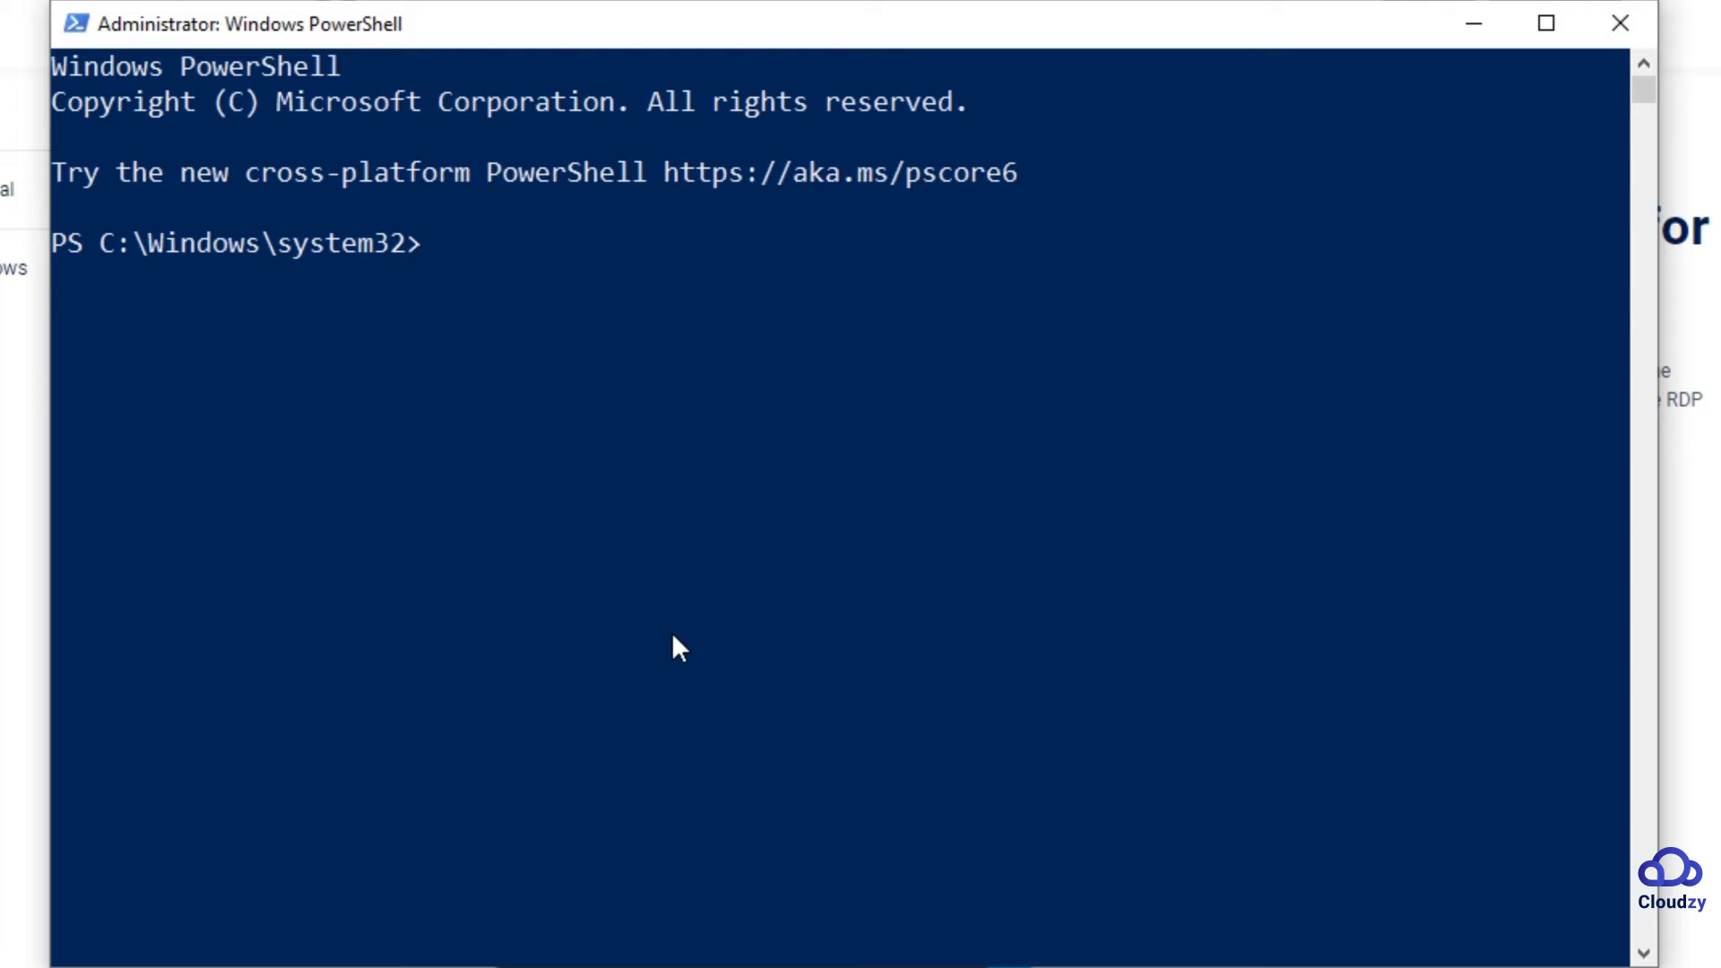
- Enter restart-service -force -displayname with the Remote Desktop Services display name at the admin prompt
type("restart-")
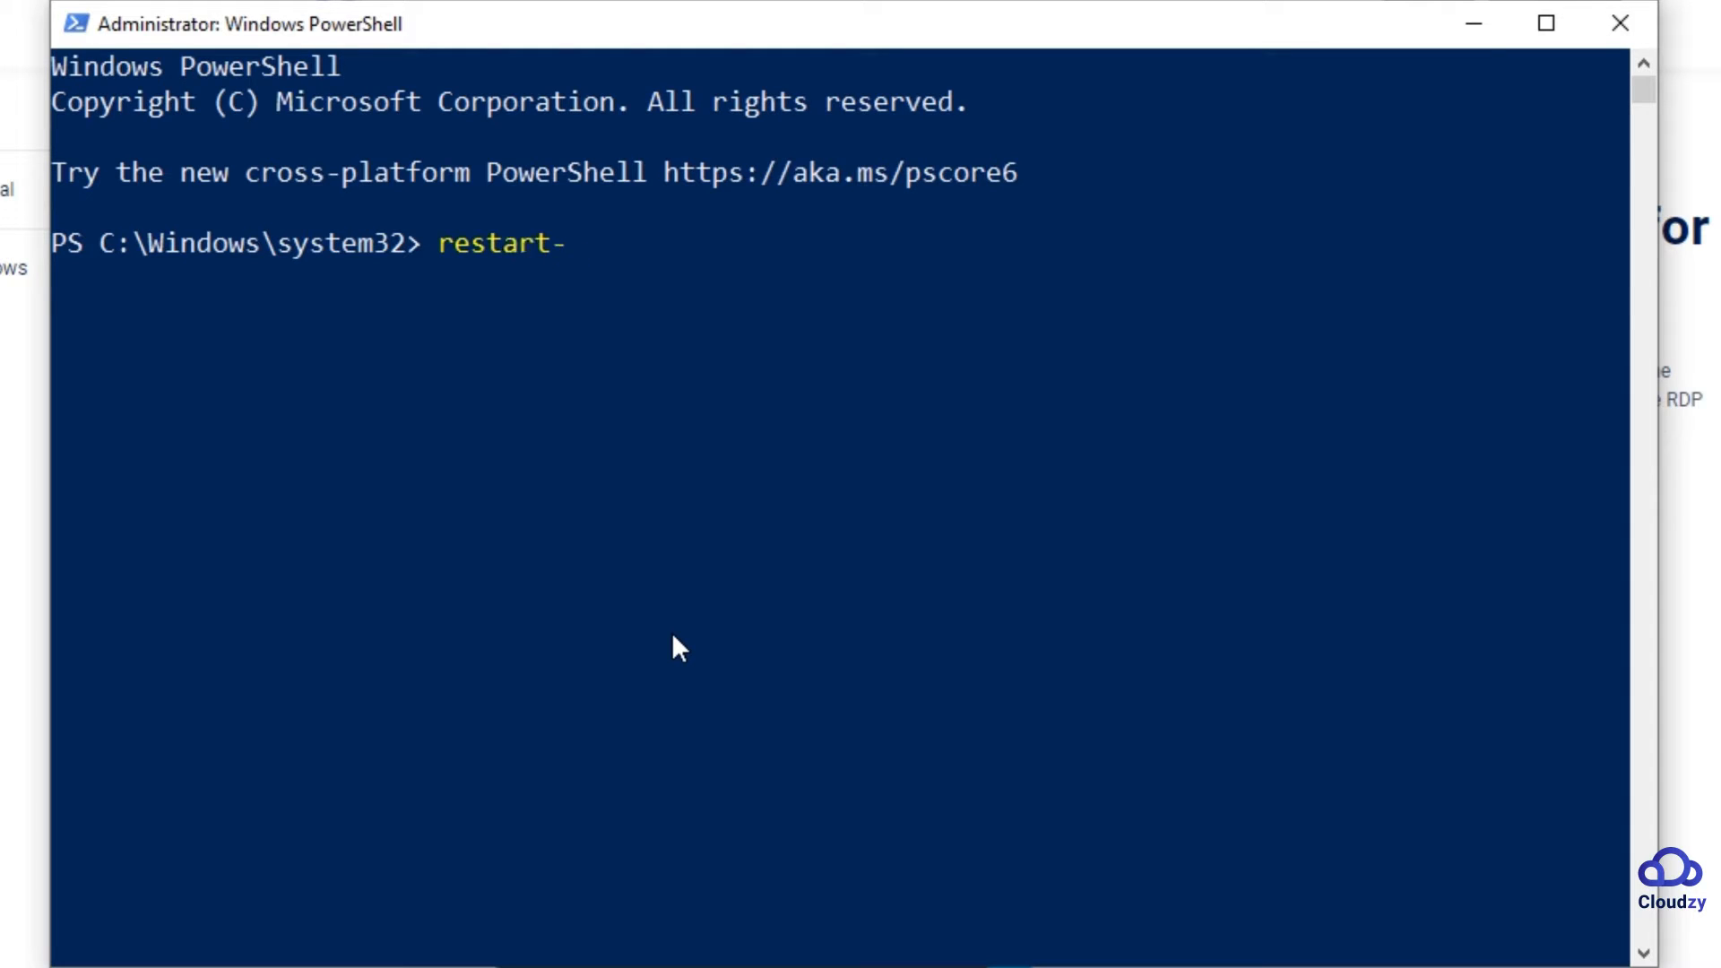
type("service -force")
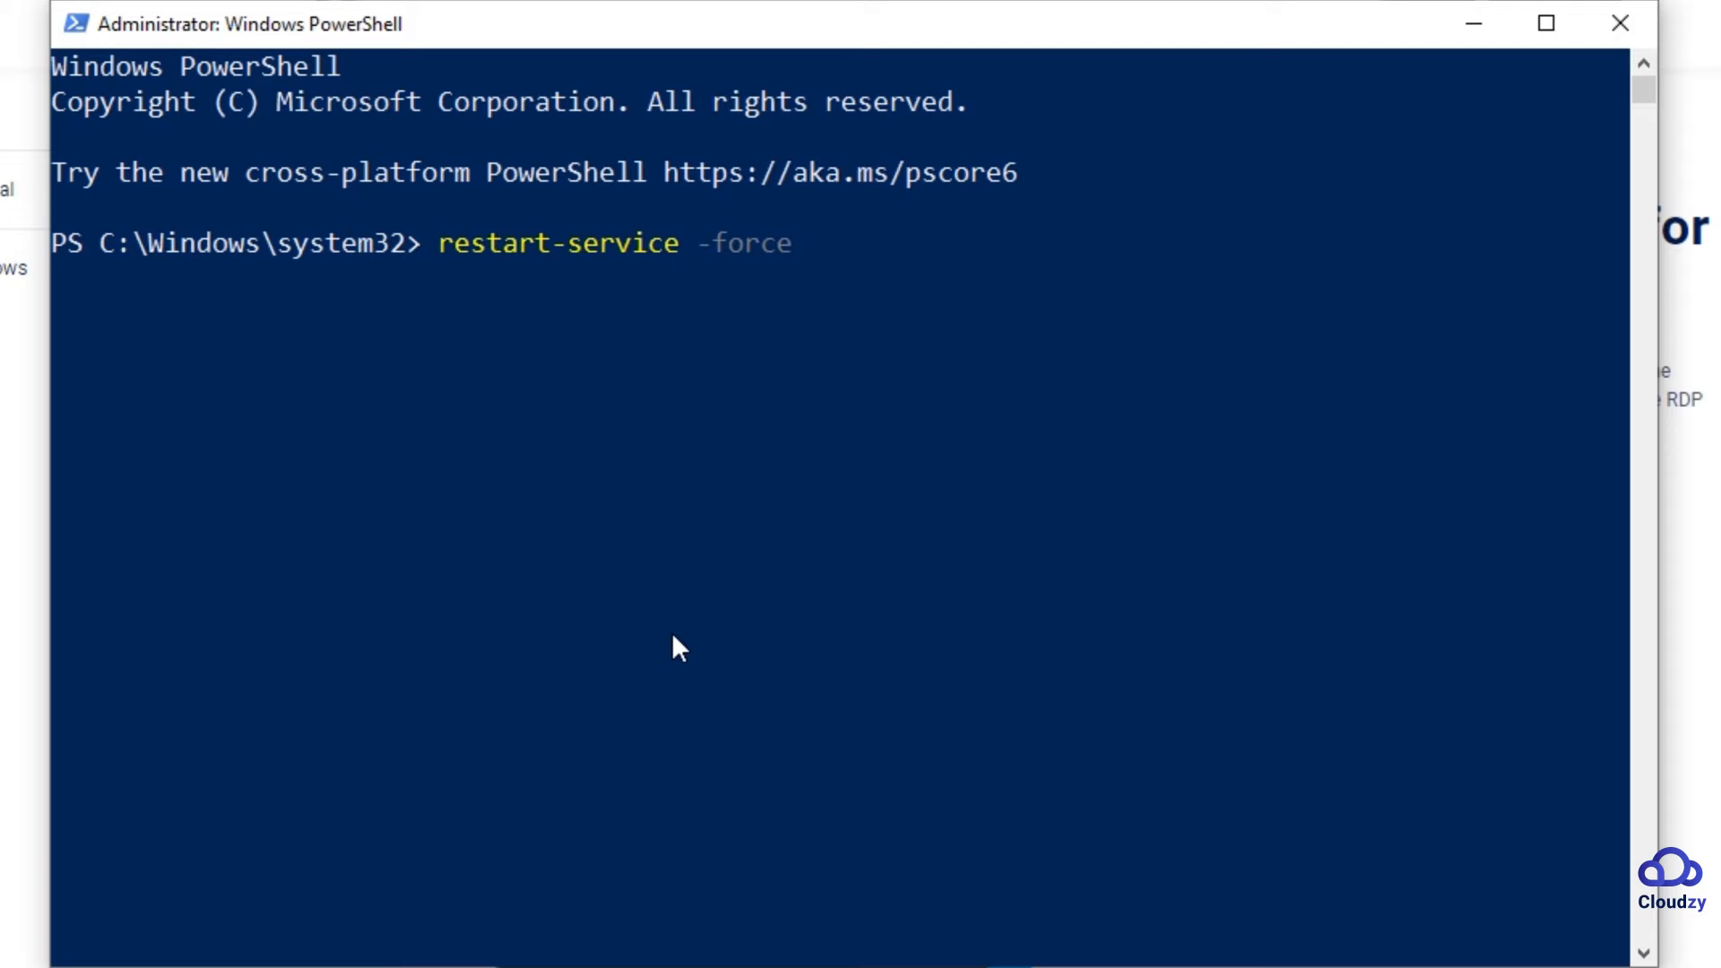
type("-displayname")
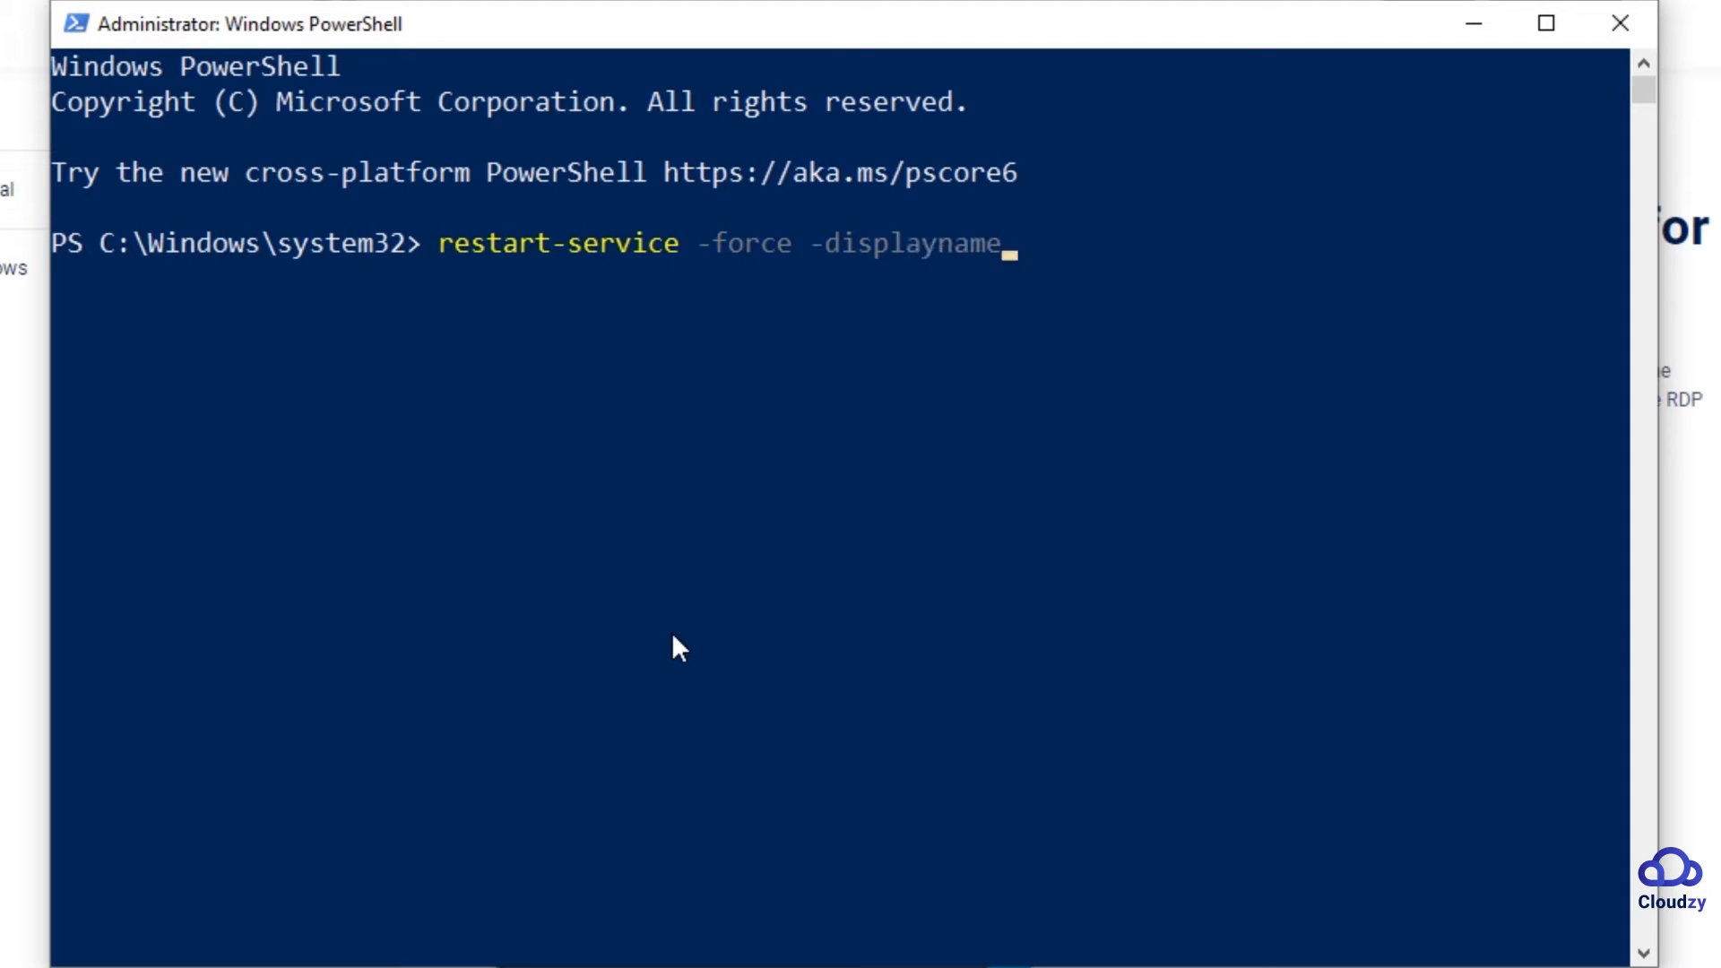
type("'de")
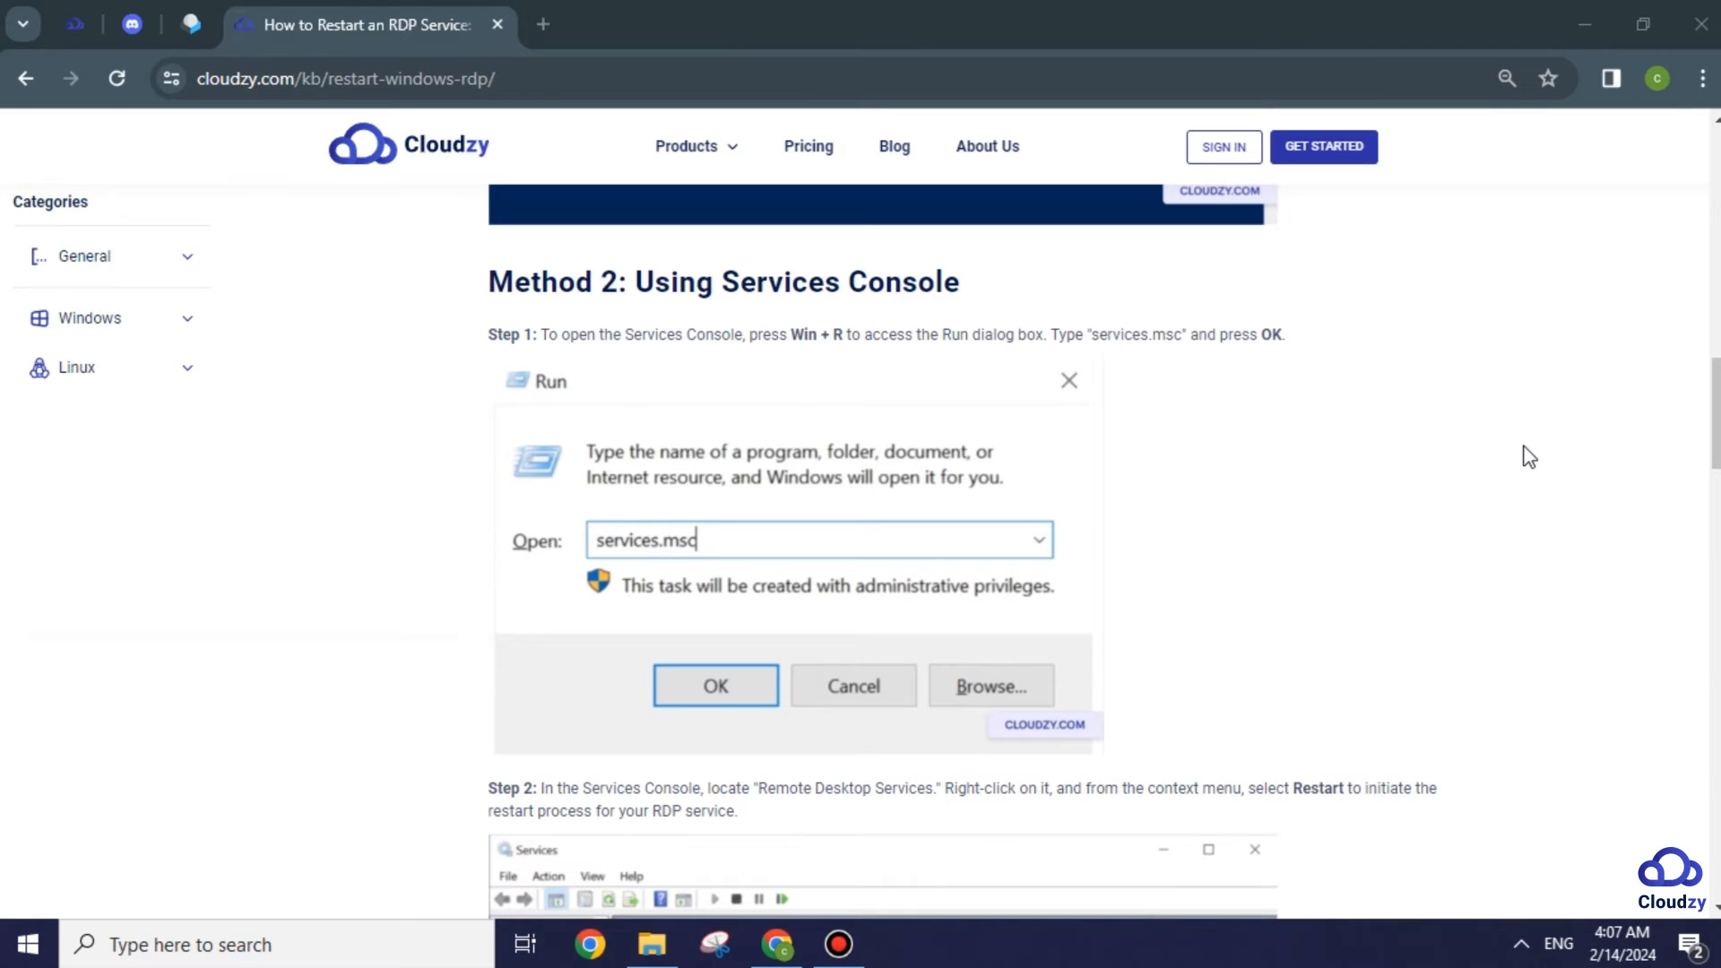
- Restart Remote Desktop Services from its context menu and confirm restarting the dependent UserMode Port Redirector
left_click(715, 685)
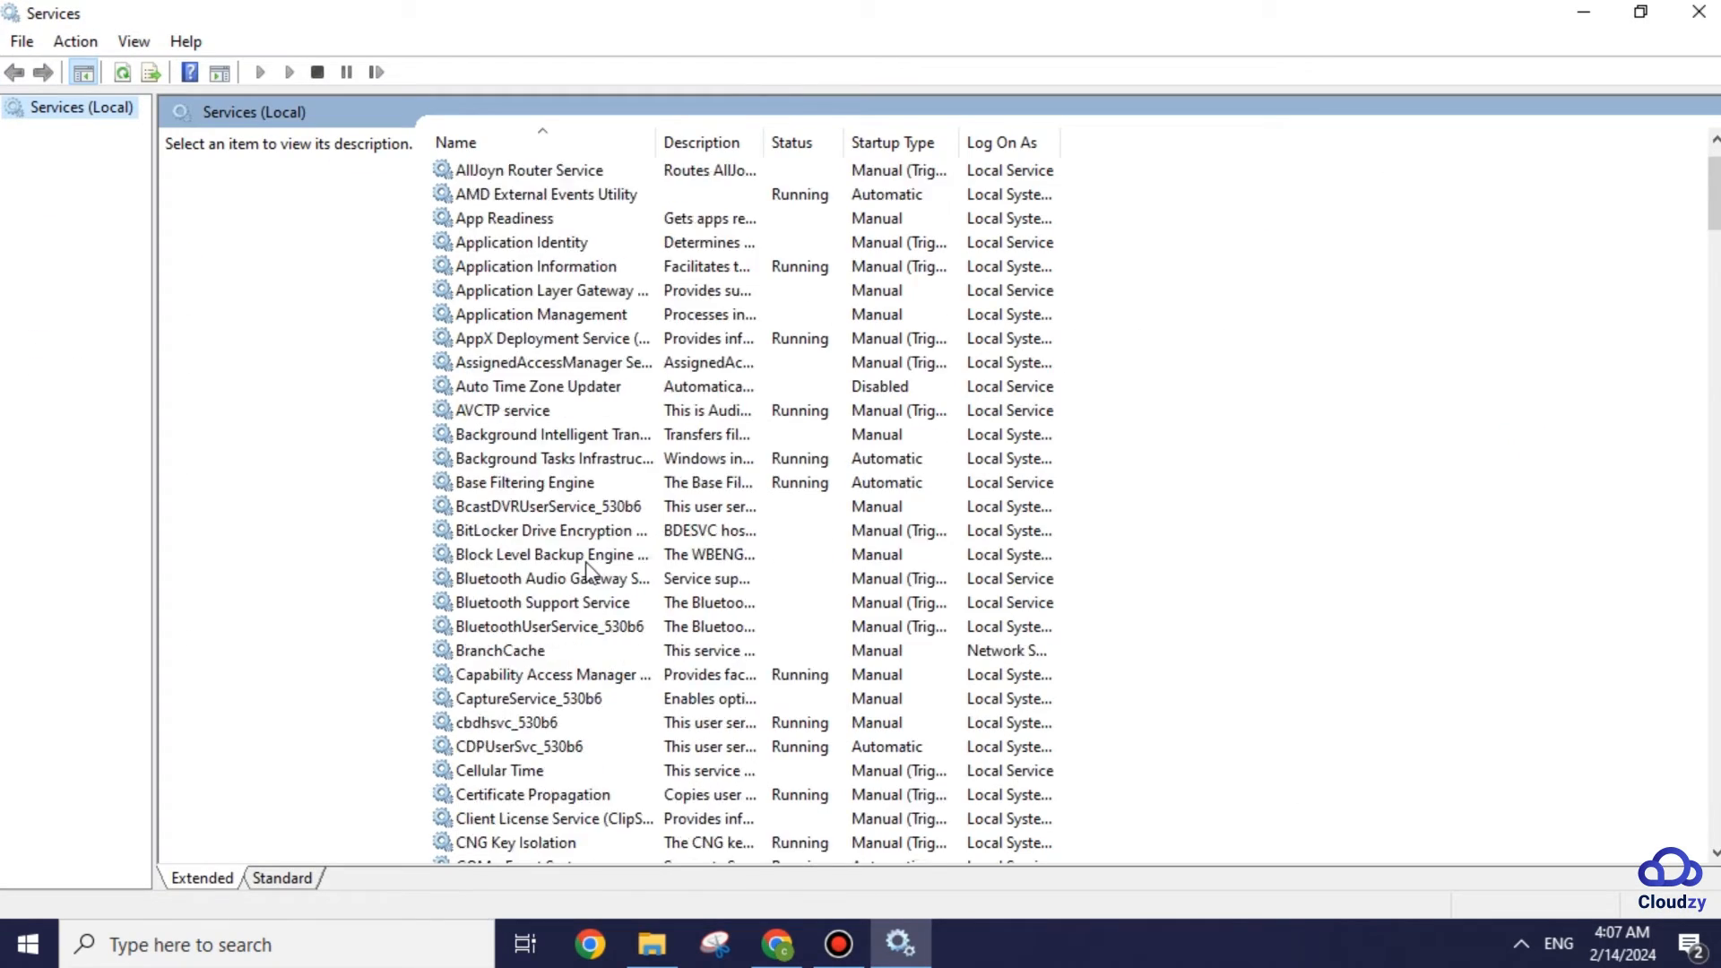
scroll("down", 3)
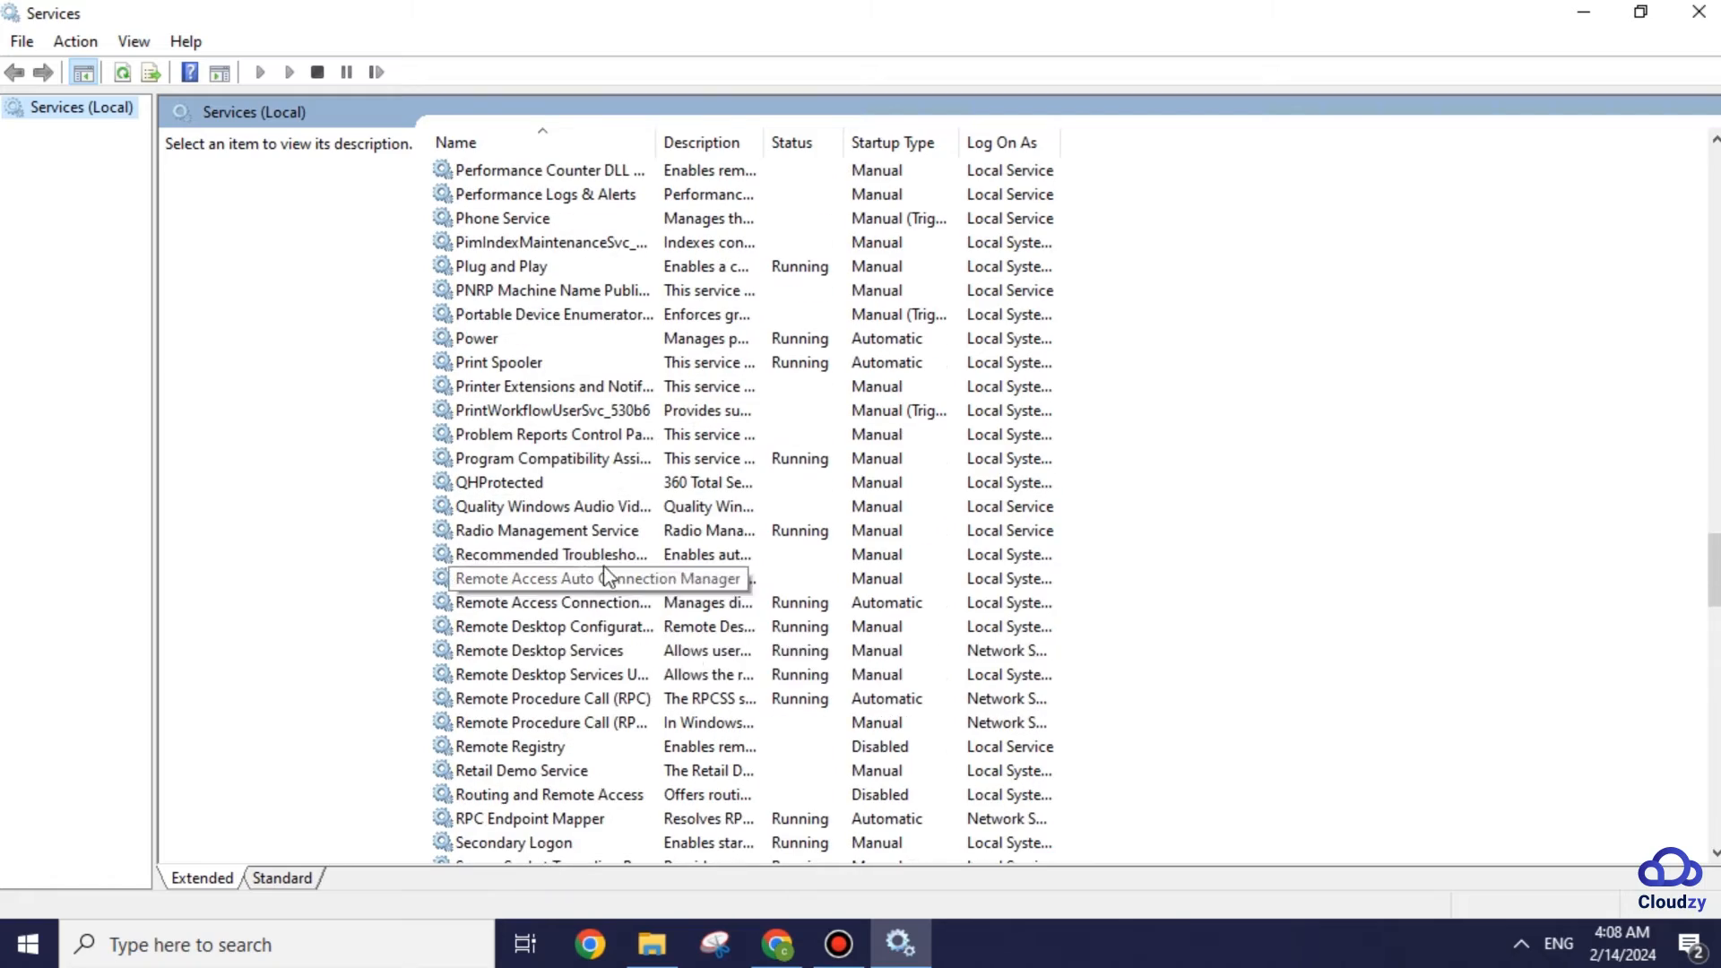
right_click(532, 649)
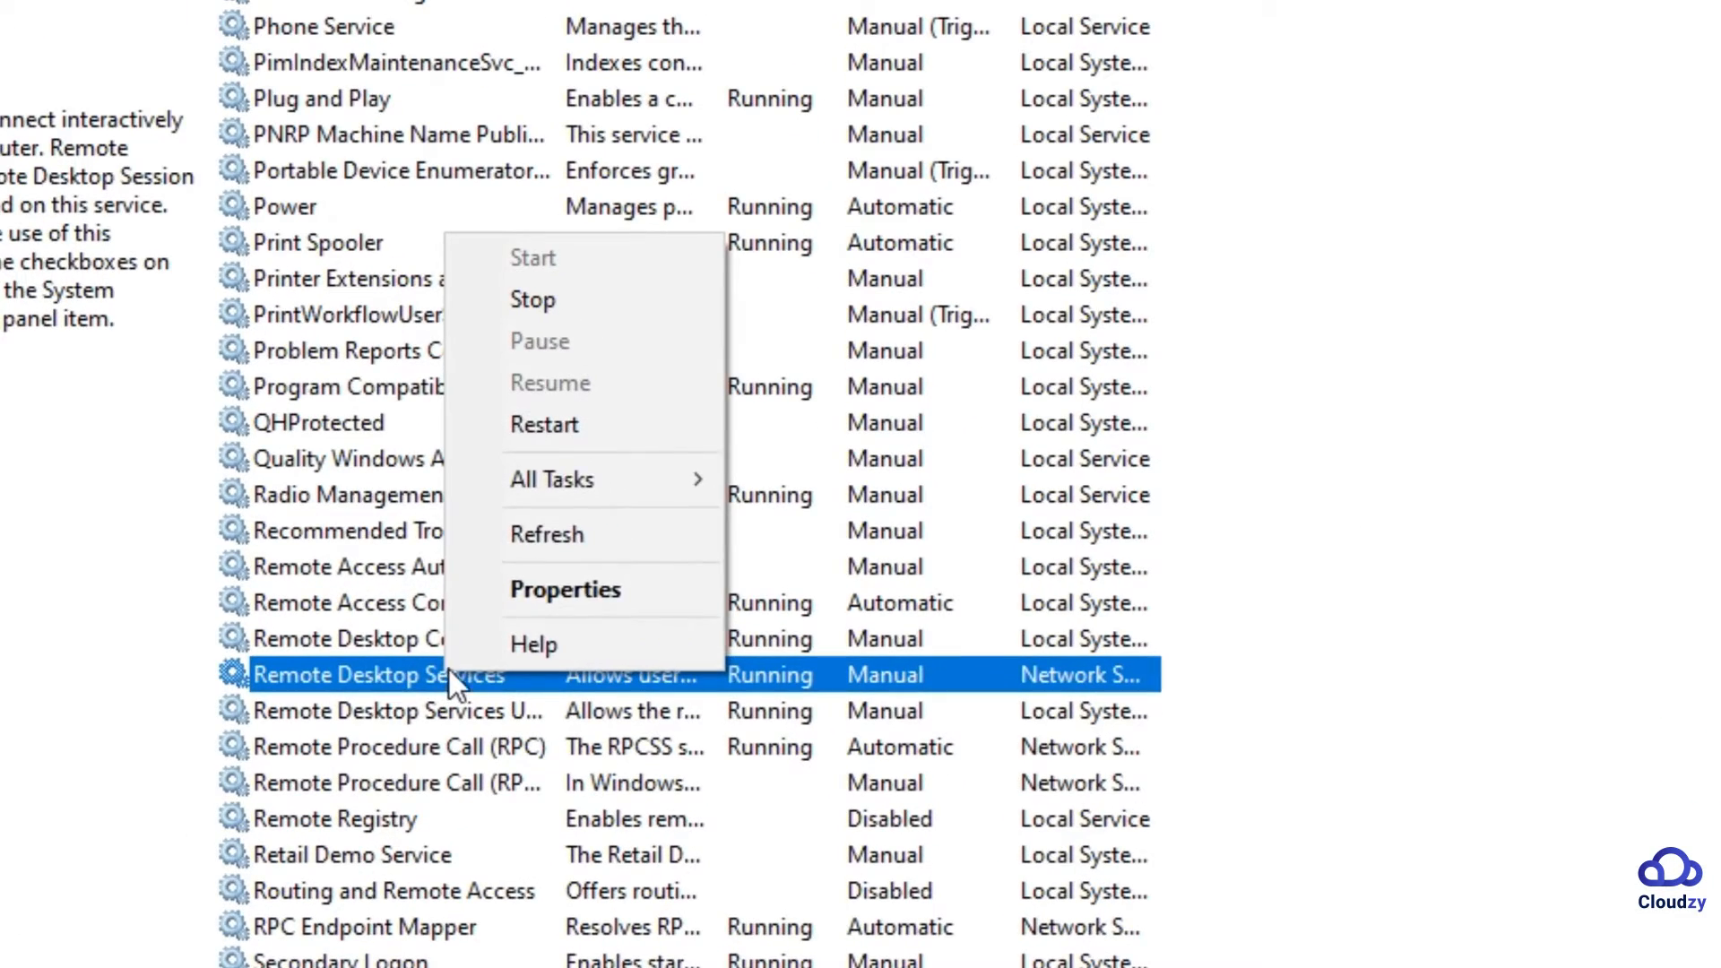
left_click(544, 424)
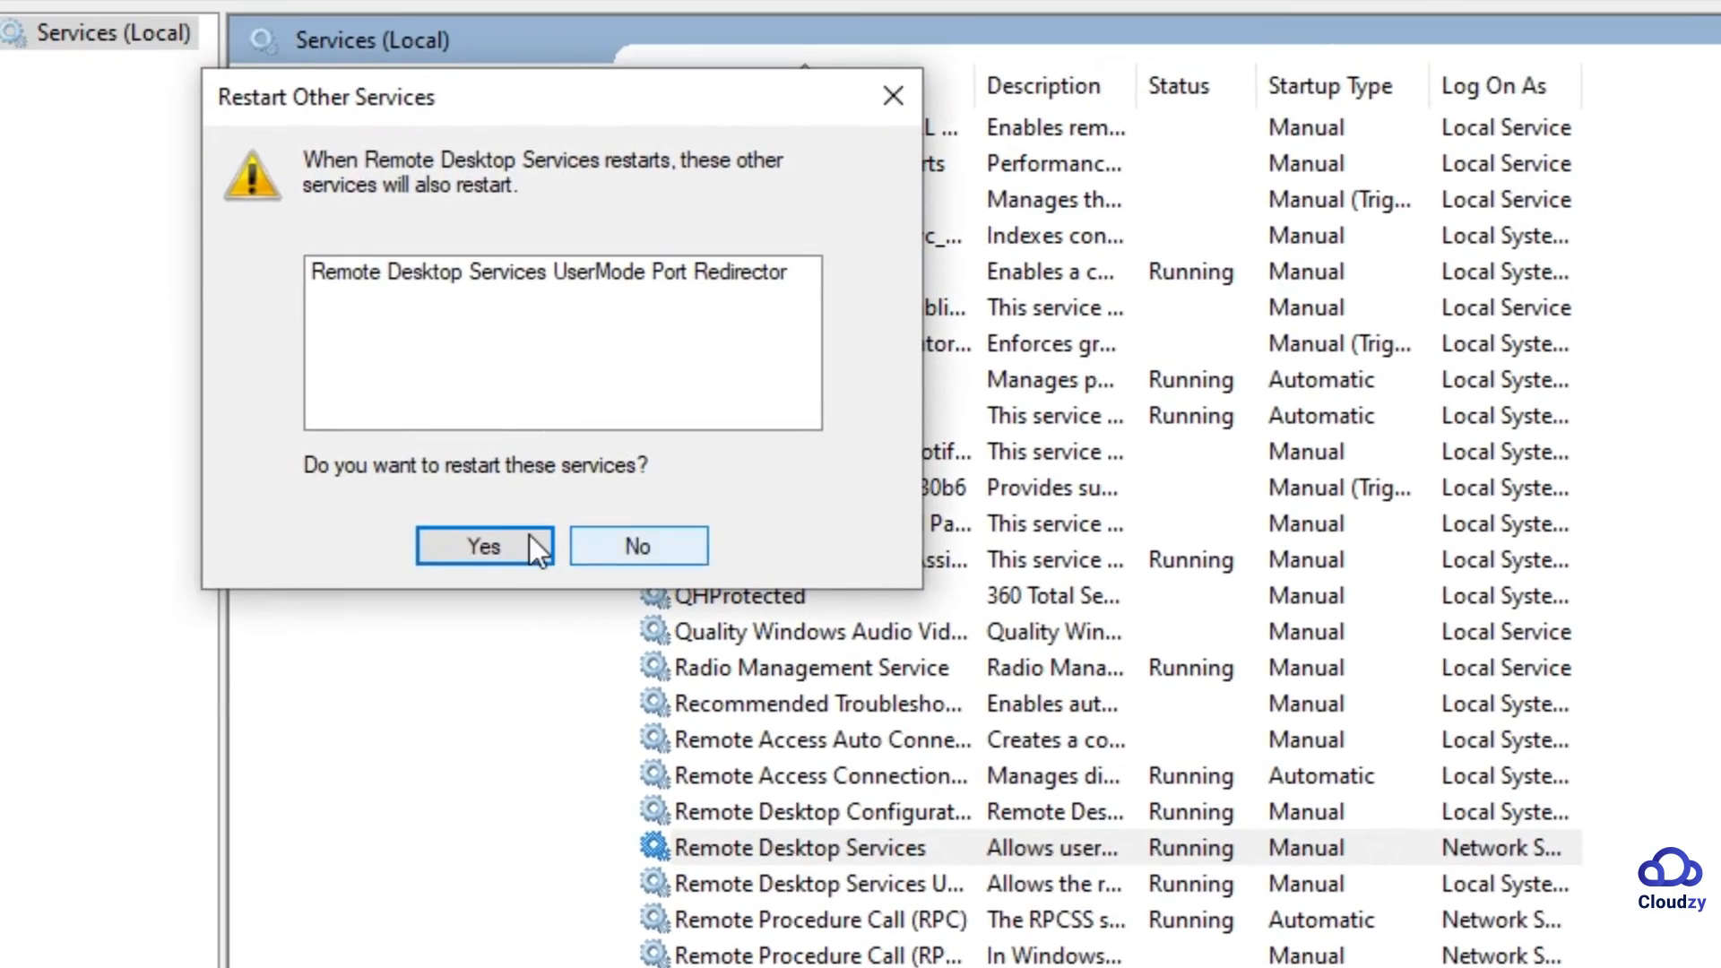
left_click(482, 547)
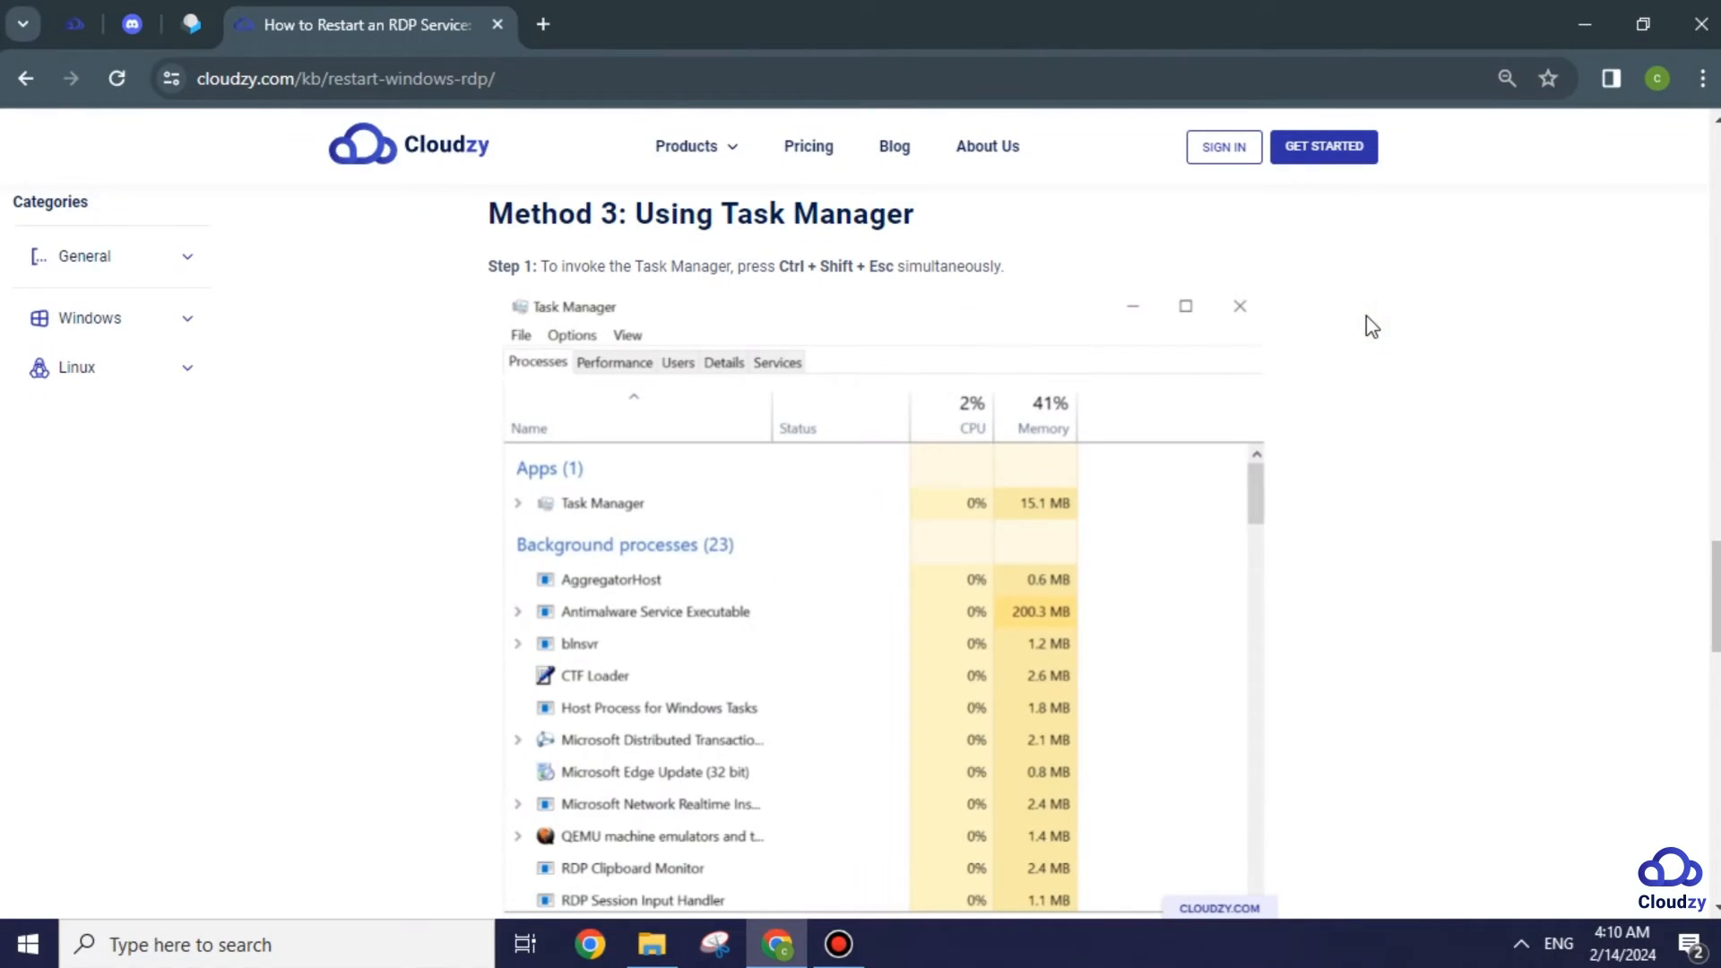
mouse_move(849, 290)
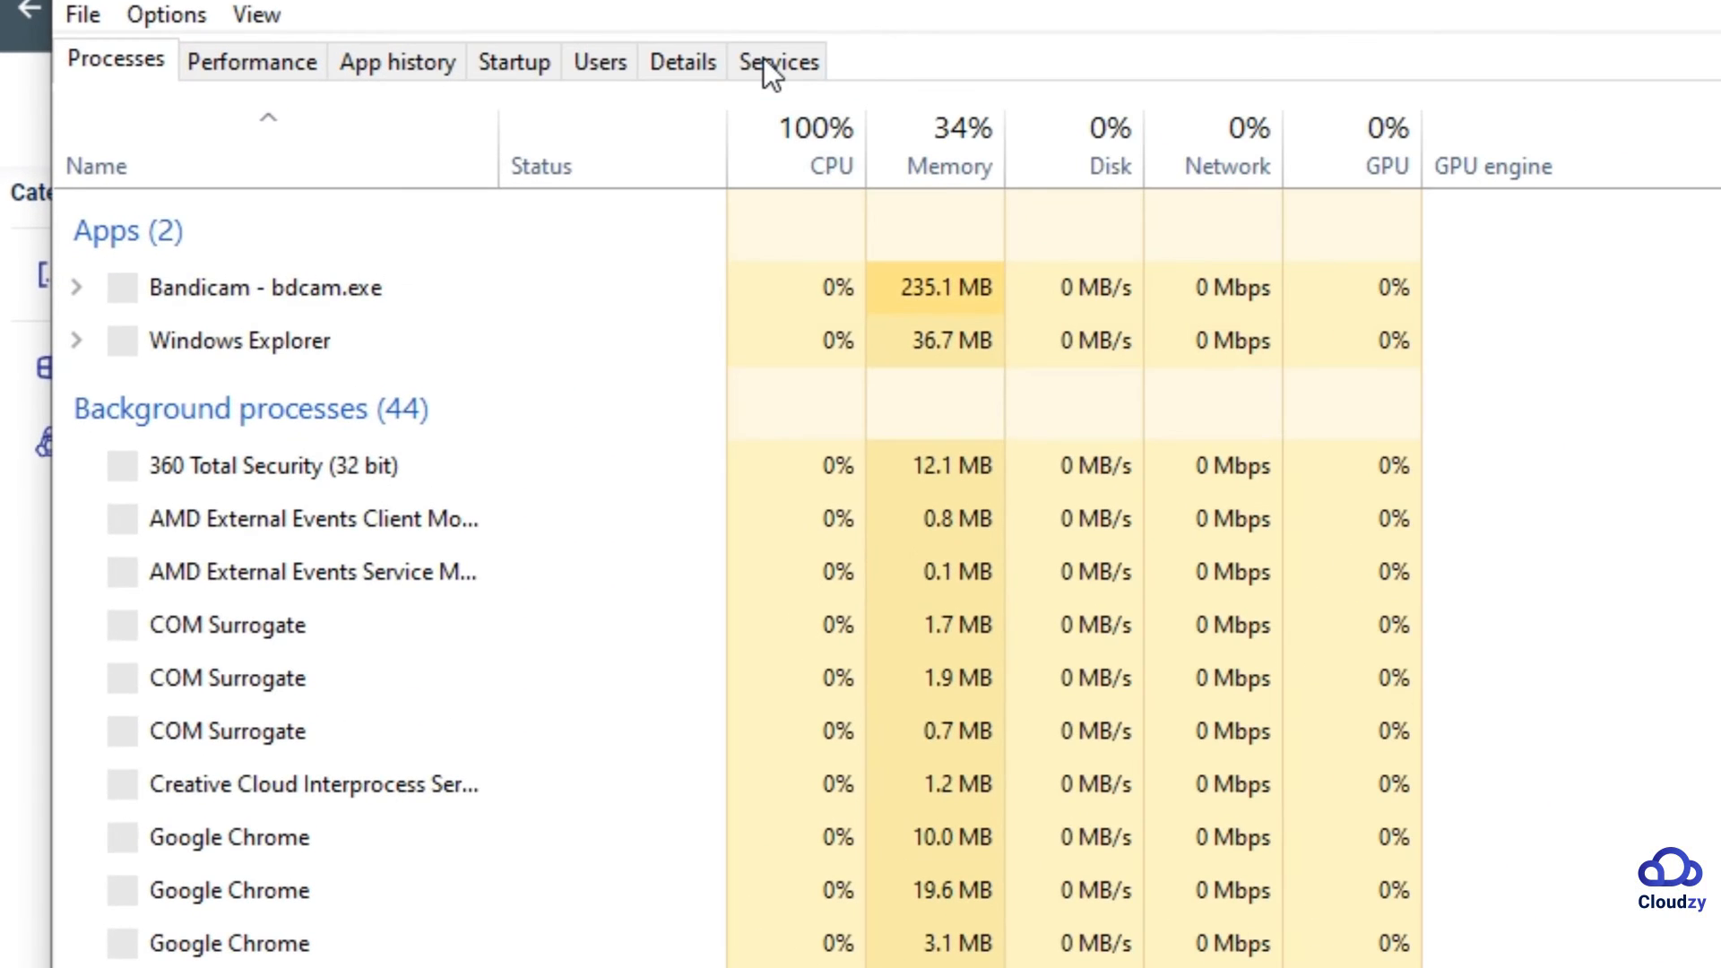
- Locate TermService (Remote Desktop Services) in the Services list and bring up its restart options
left_click(778, 61)
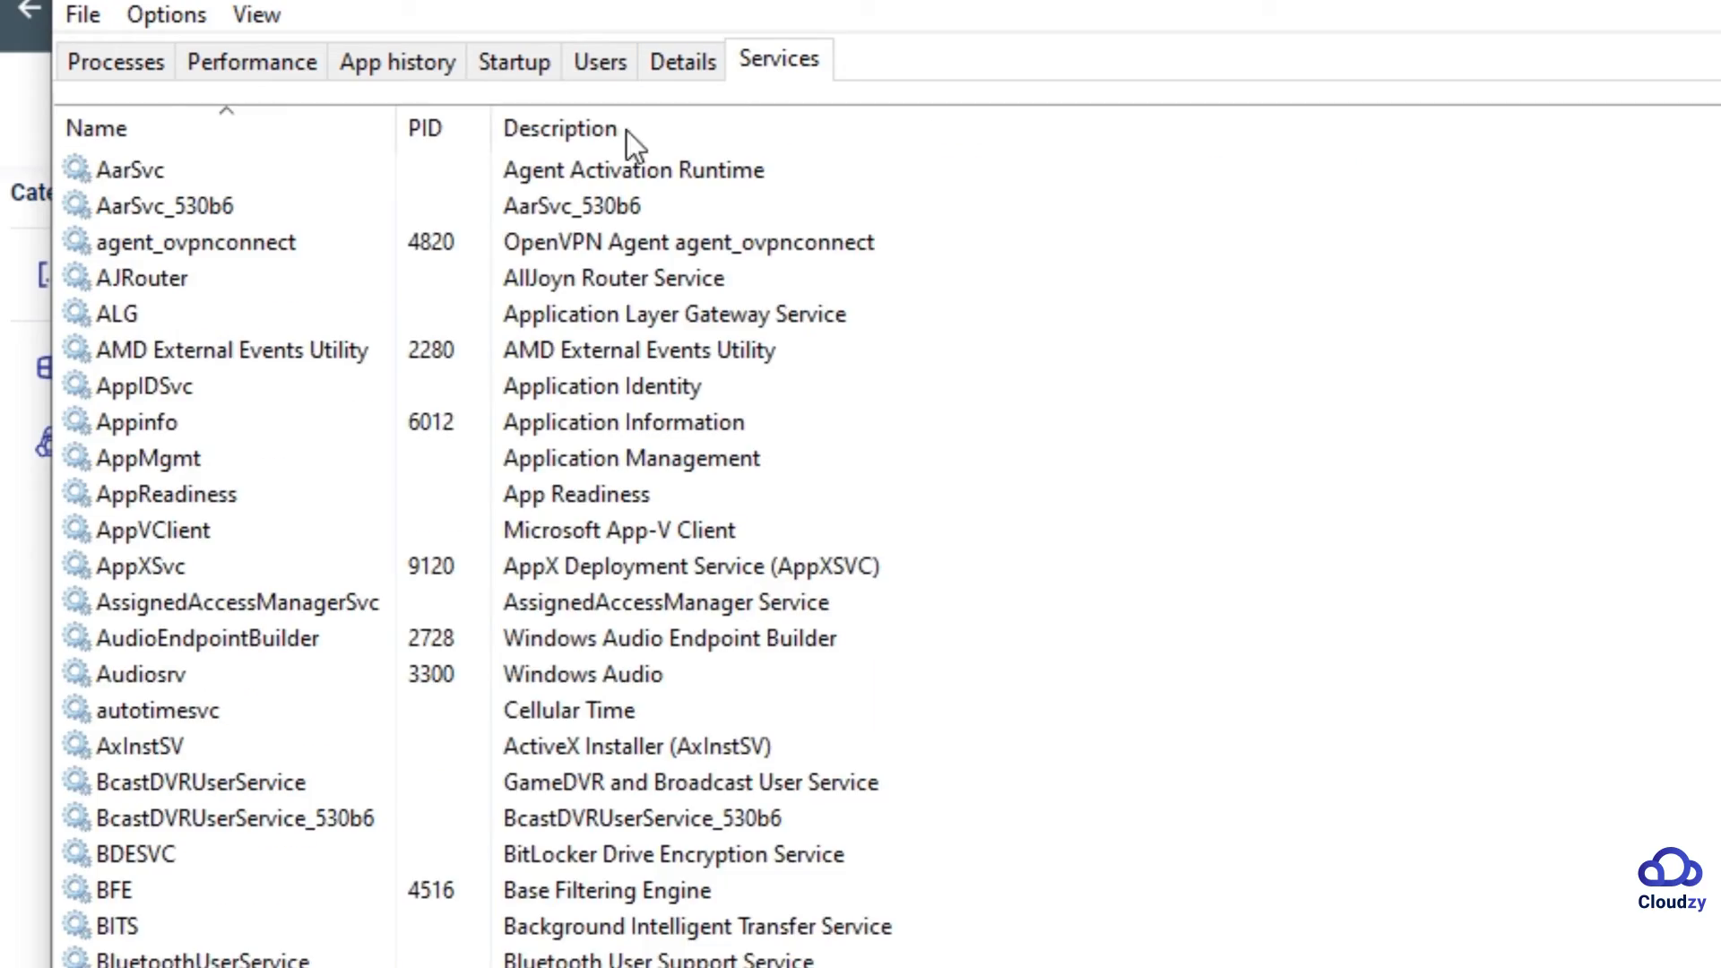
scroll("down", 3)
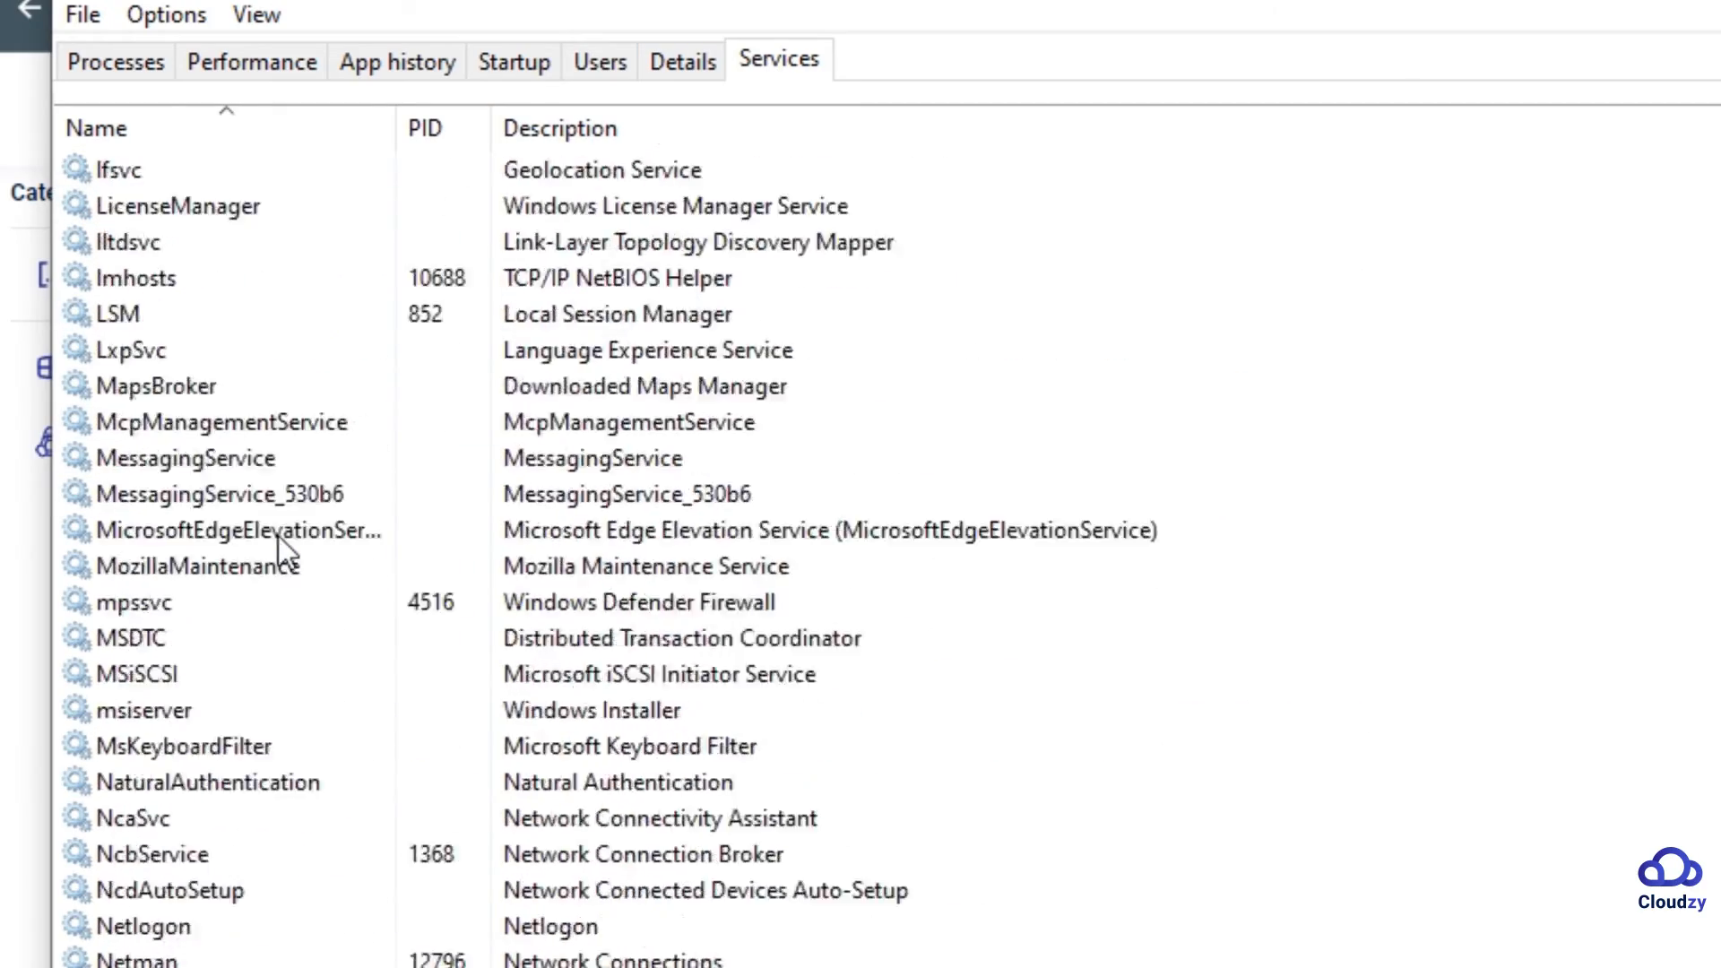
scroll("down", 3)
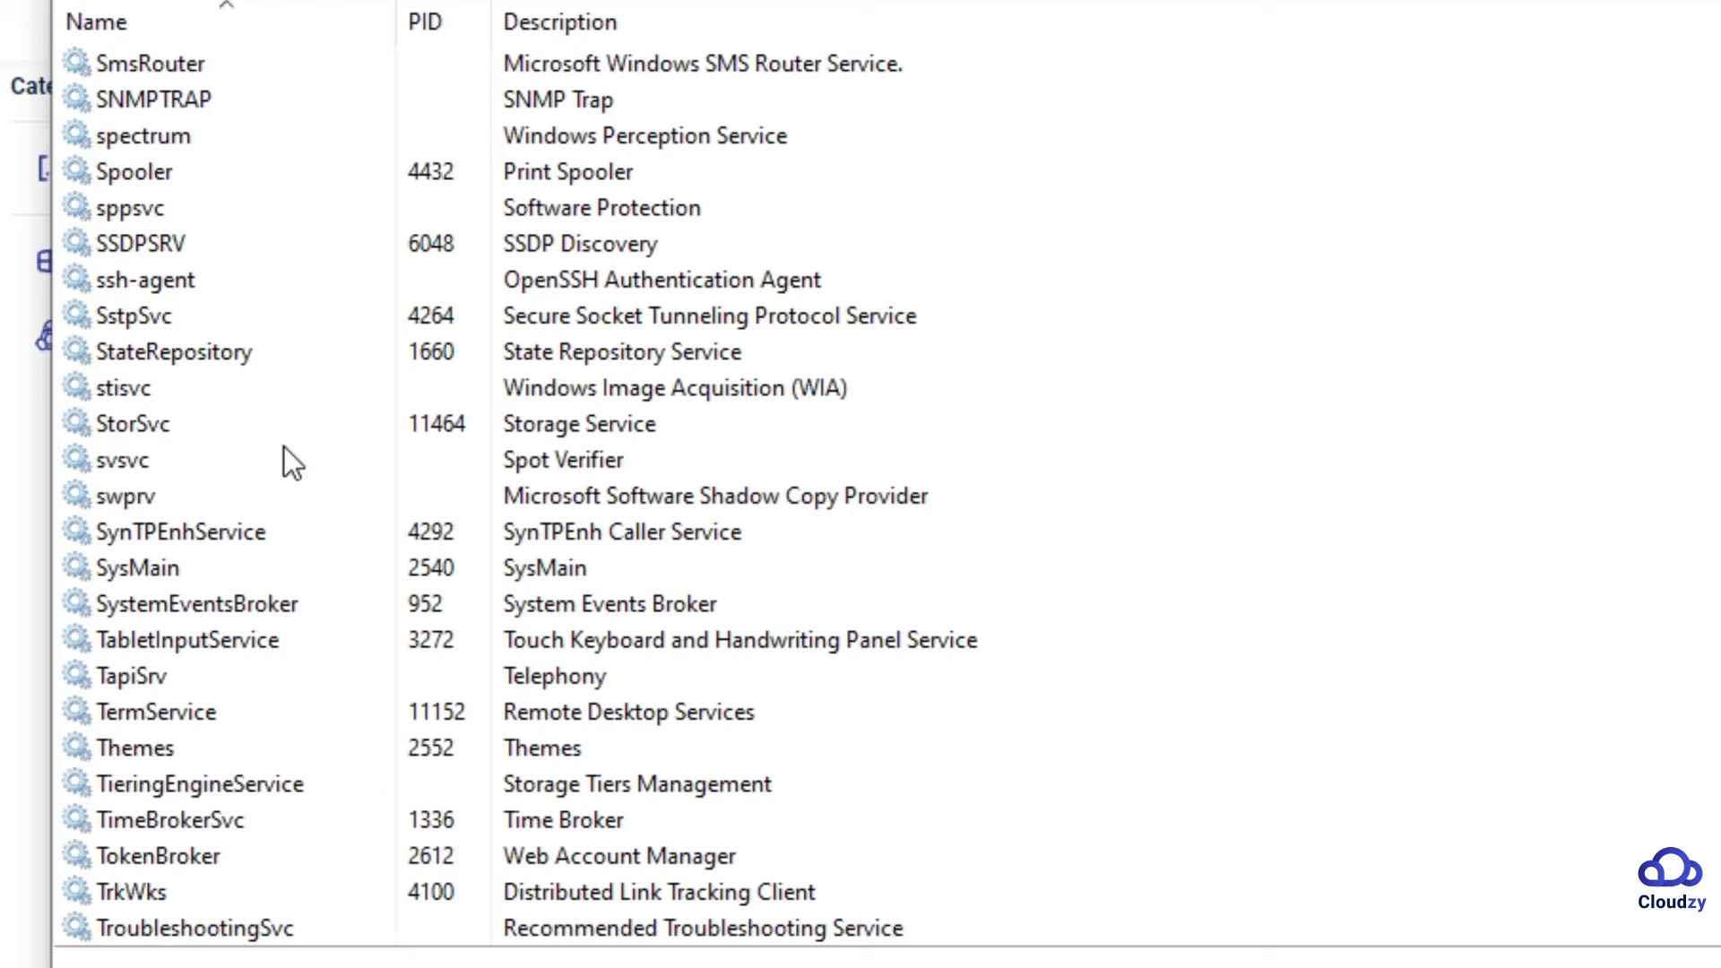
right_click(154, 712)
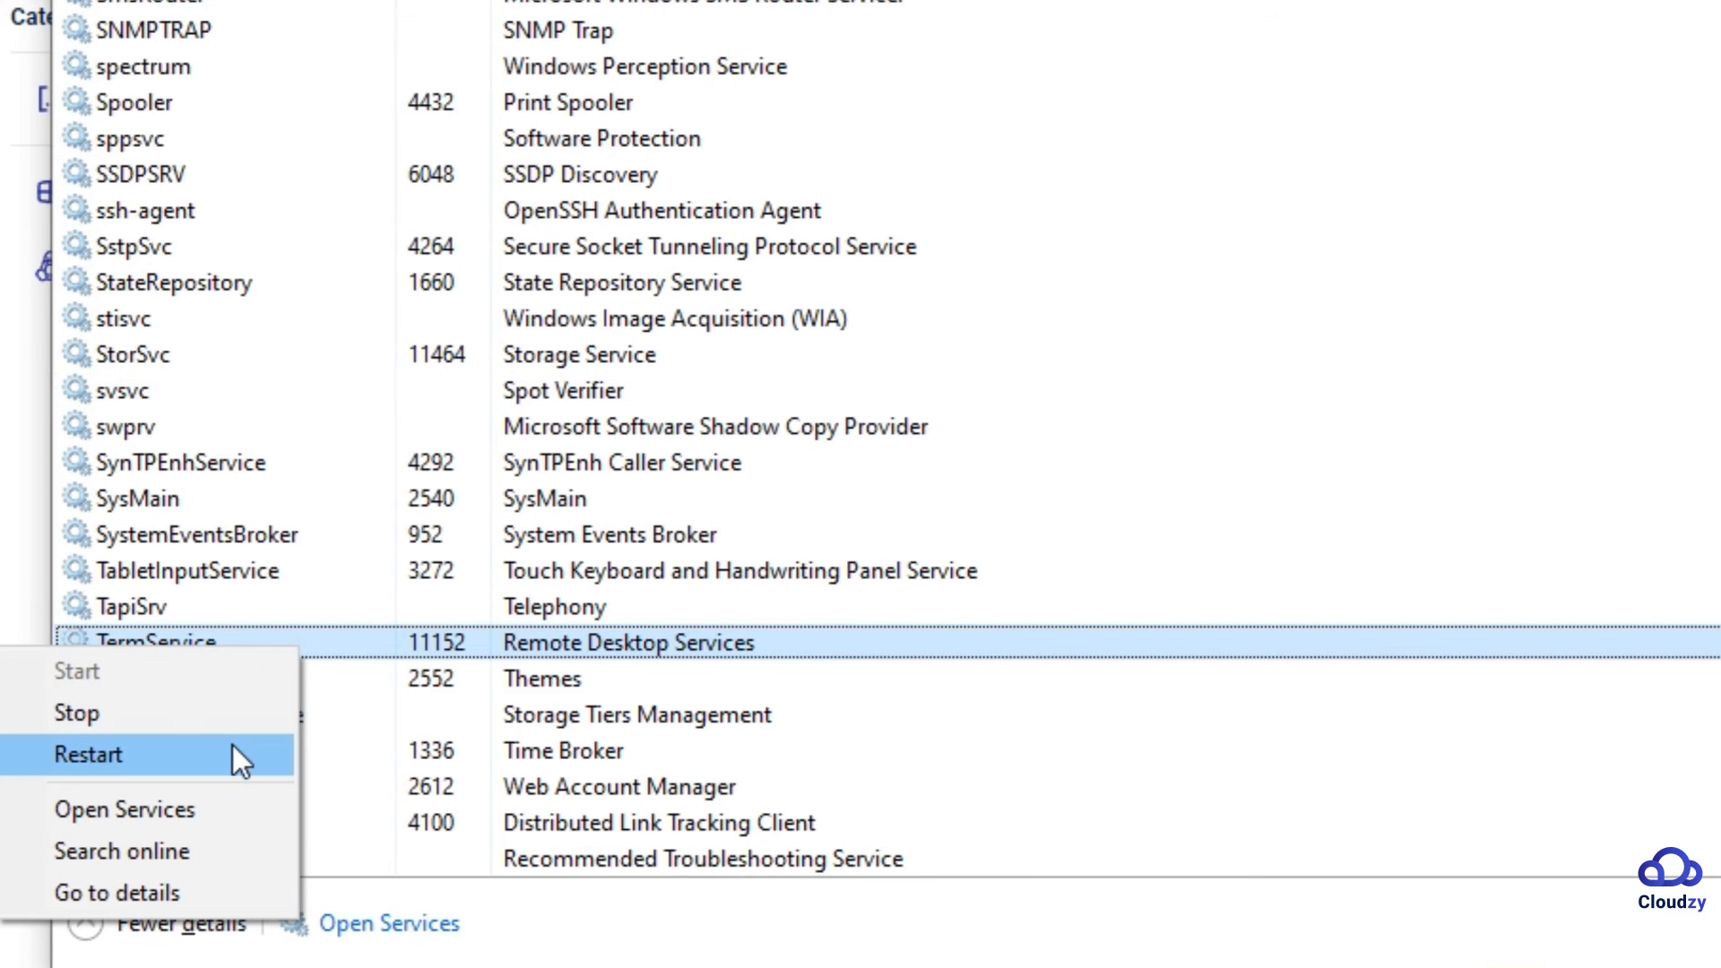